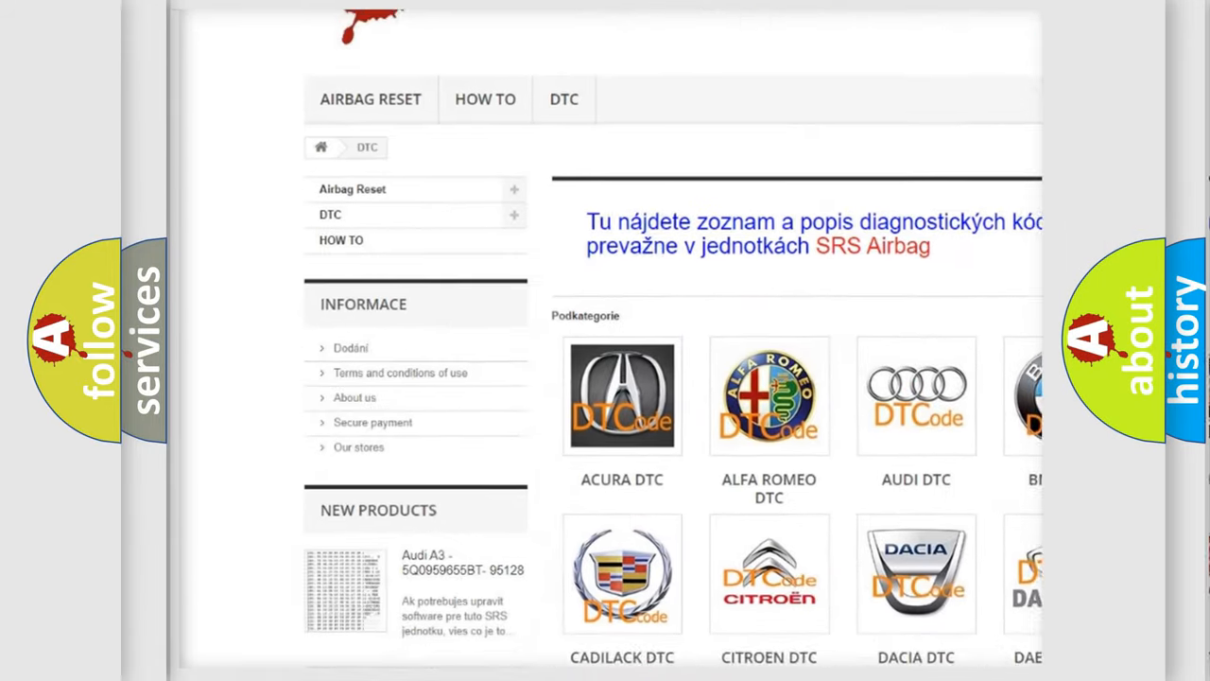
{"action": "scroll", "scroll_direction": "down", "scroll_amount": 3}
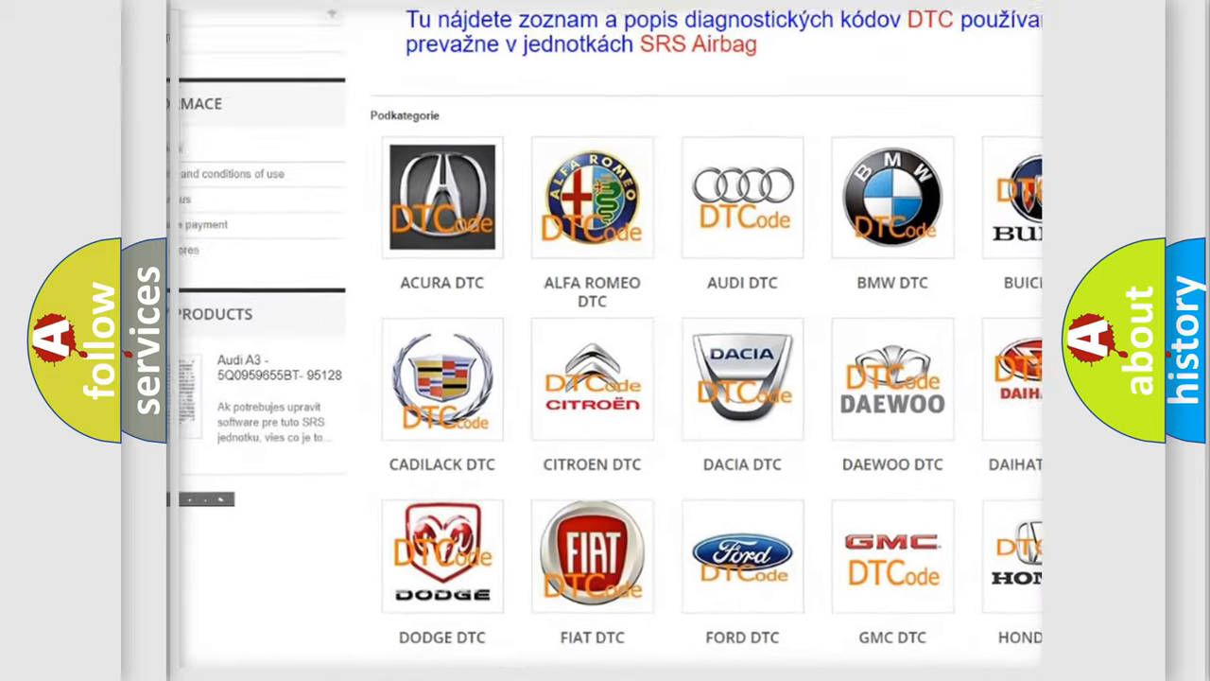
{"action": "scroll", "scroll_direction": "down", "scroll_amount": 3}
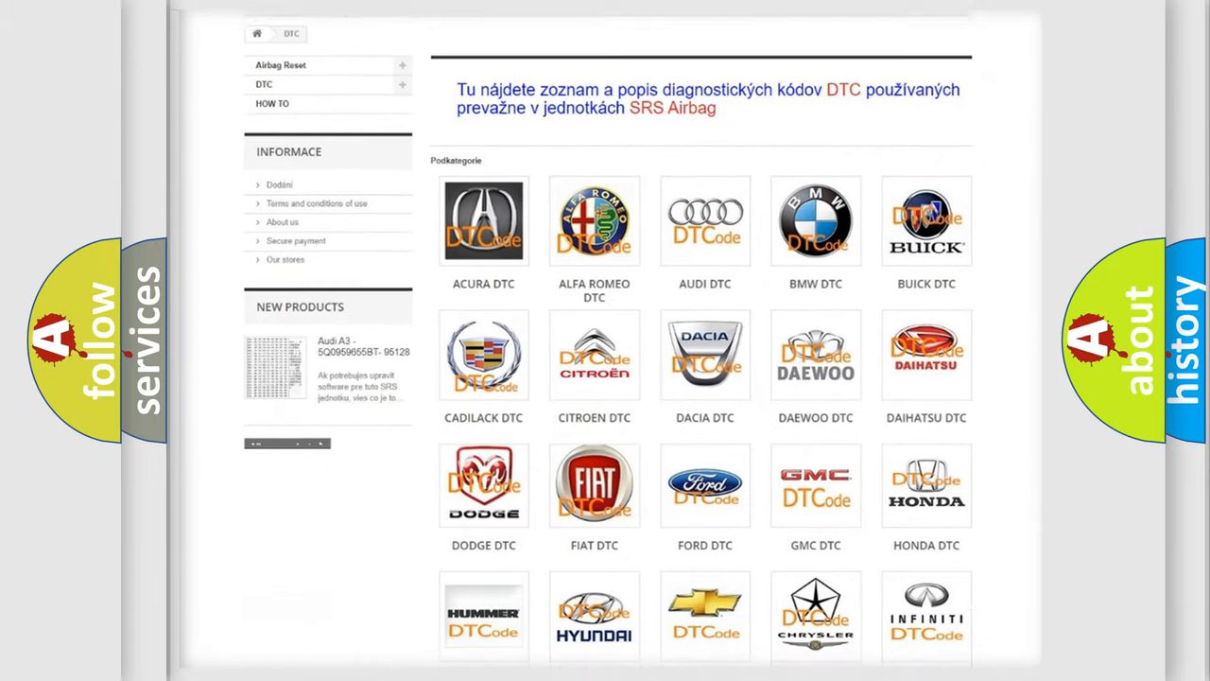
{"action": "scroll", "scroll_direction": "down", "scroll_amount": 3}
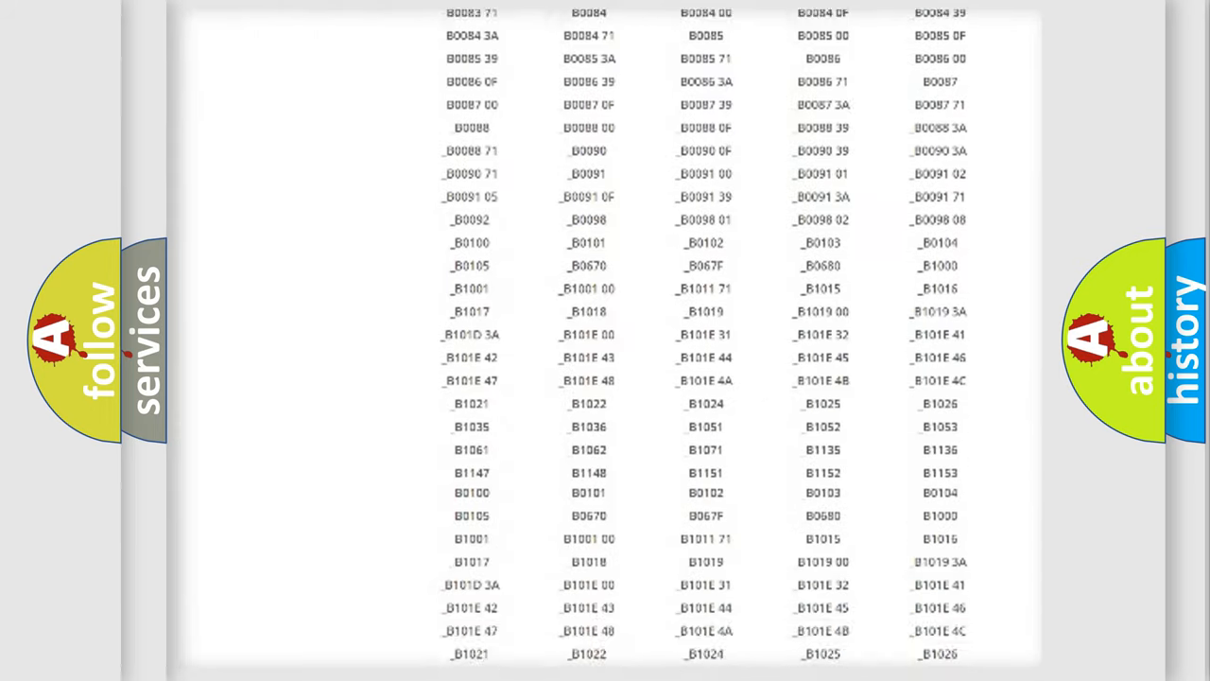
{"action": "scroll", "scroll_direction": "up", "scroll_amount": 3}
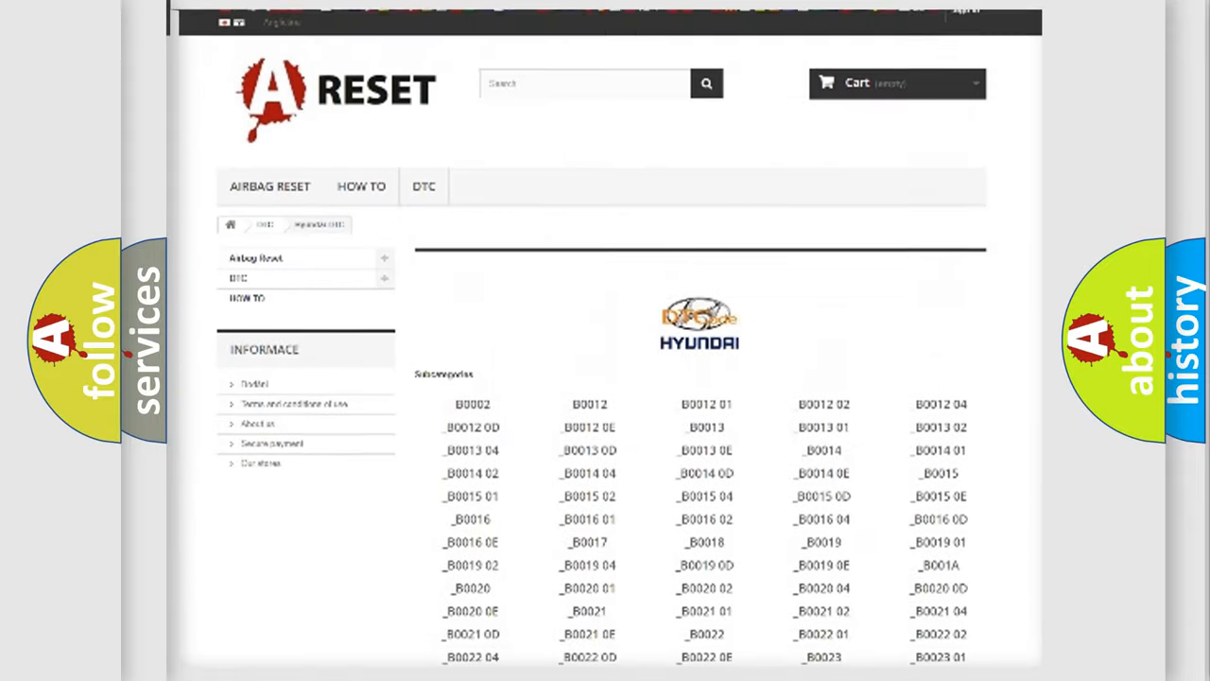